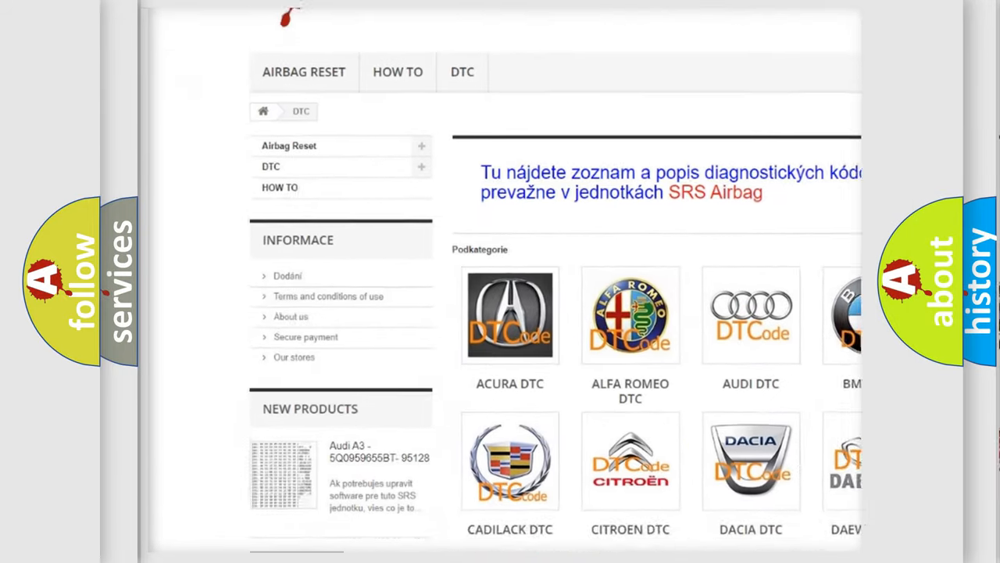
scroll("down", 3)
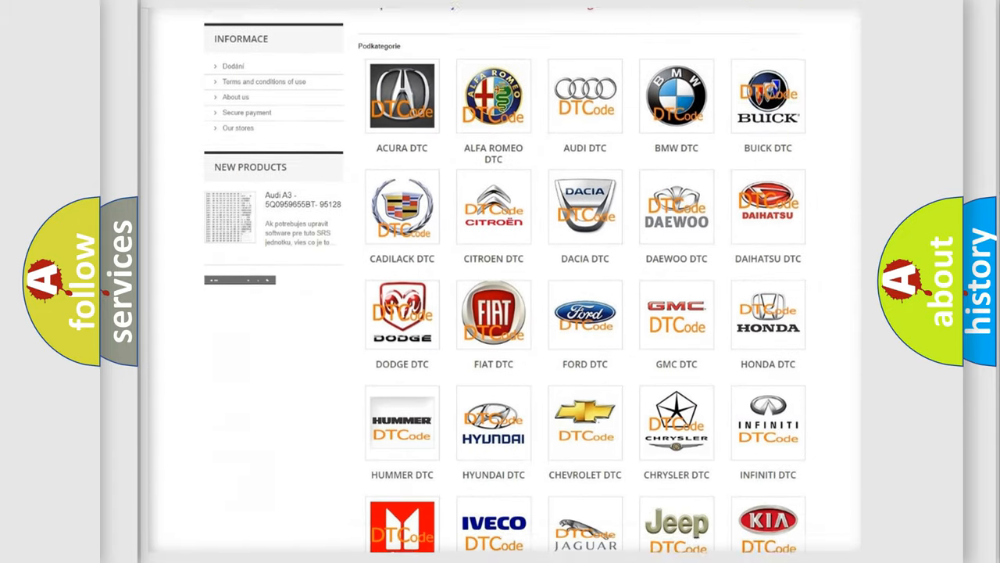
scroll("down", 3)
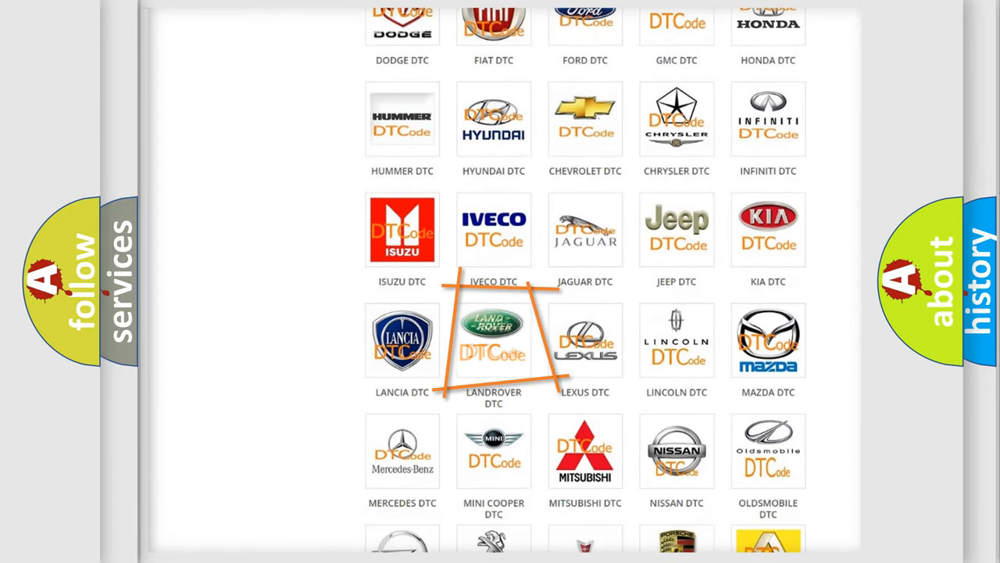